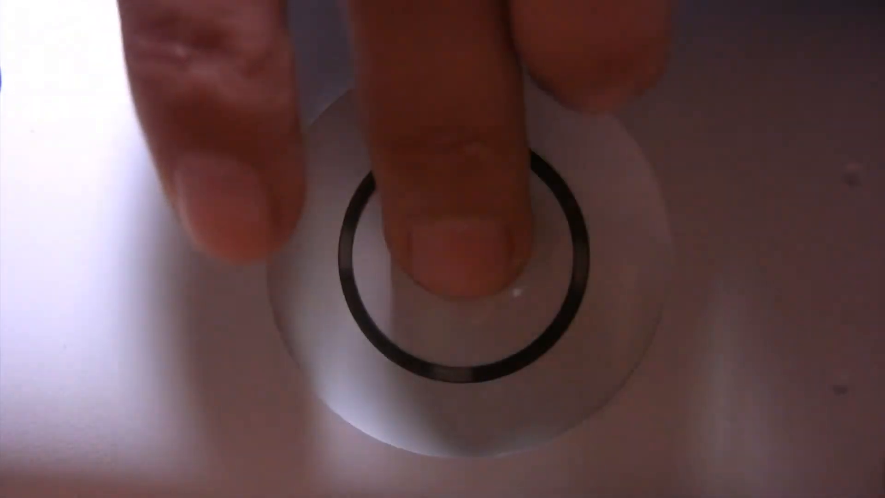
{"action": "left_click", "coordinate": [442, 249]}
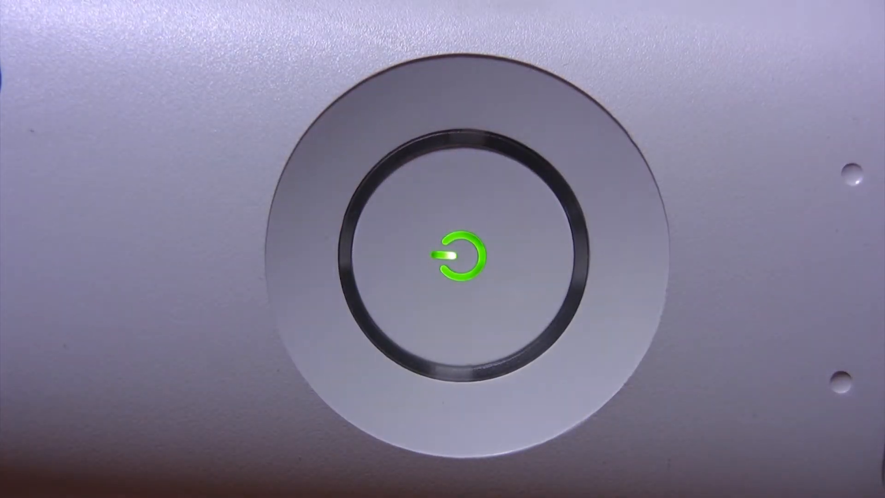